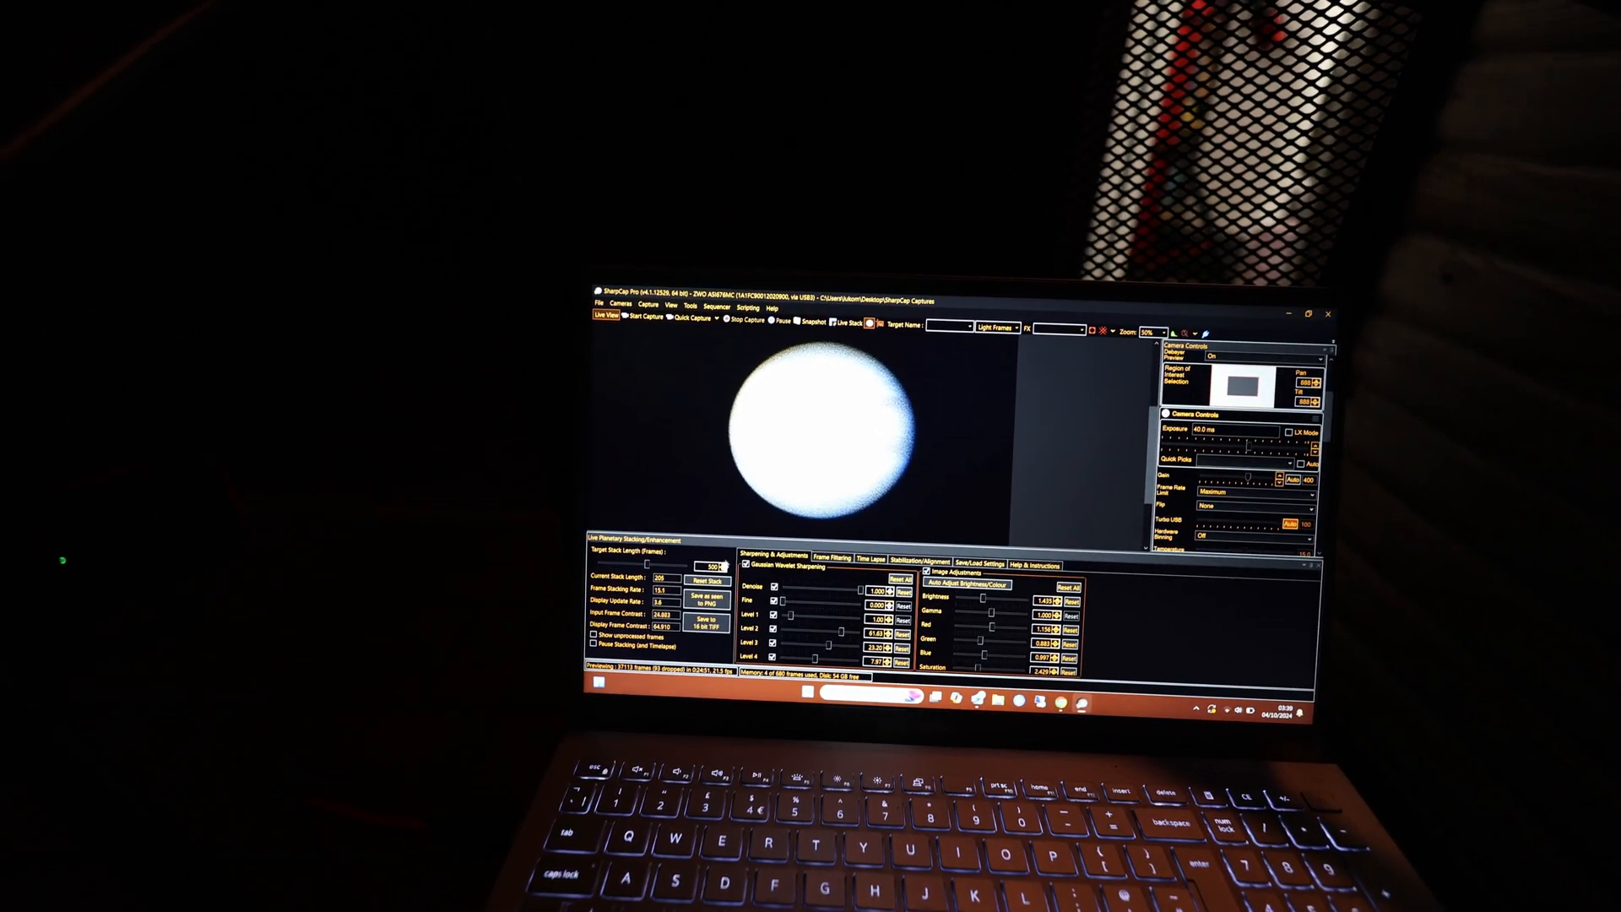
# - Show the Frame Filtering settings and quality graph in the Live Planetary Stacking panel
pyautogui.click(856, 566)
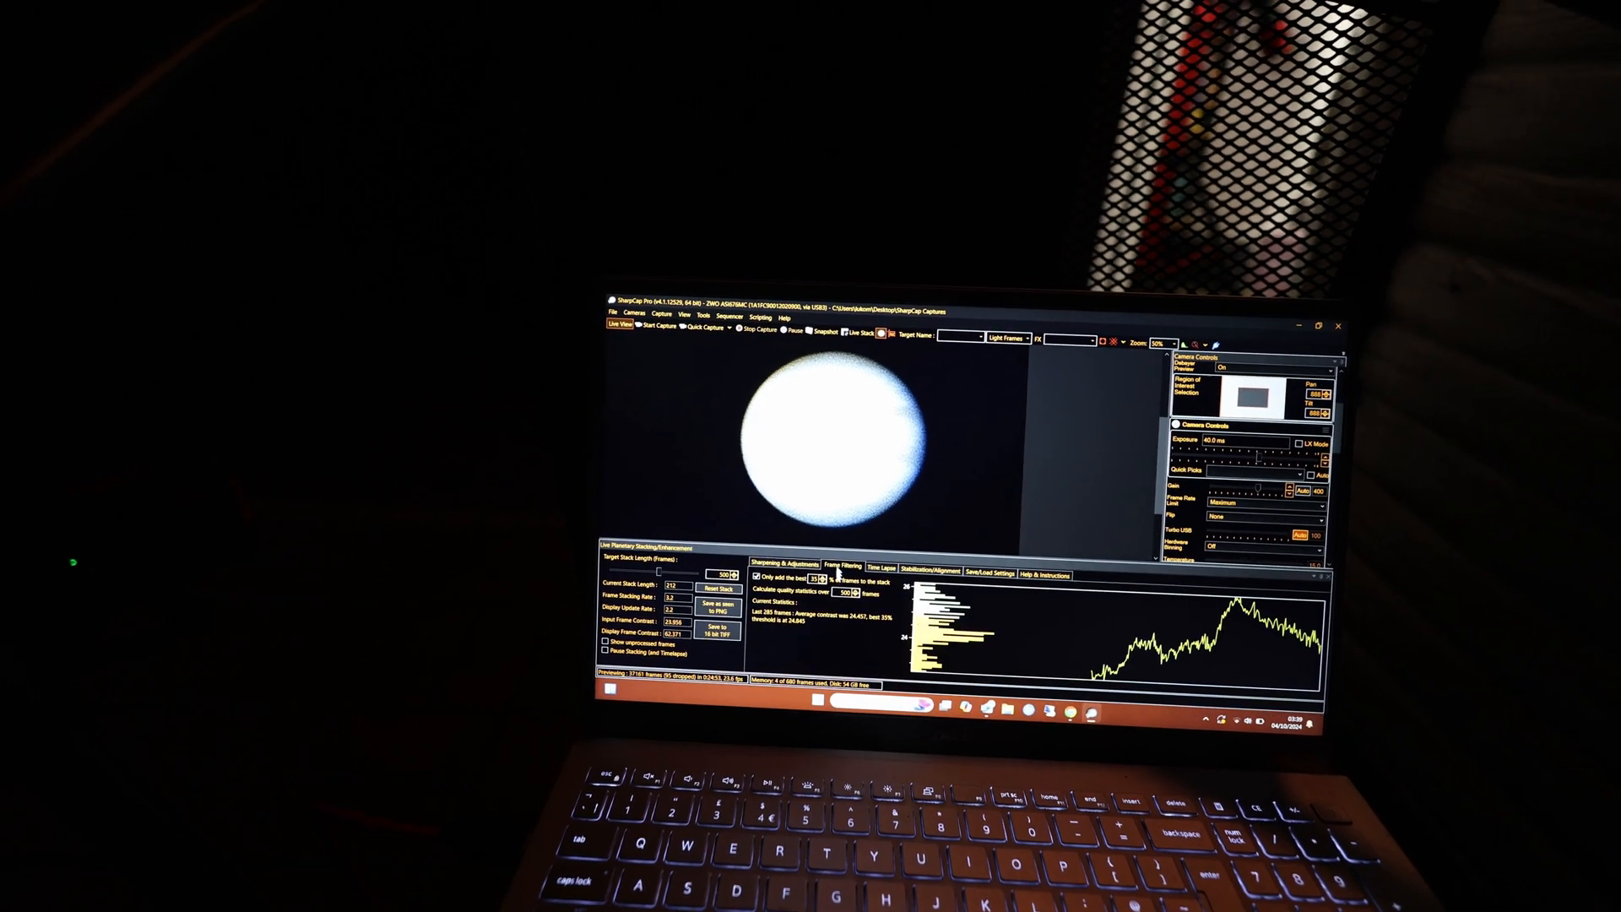